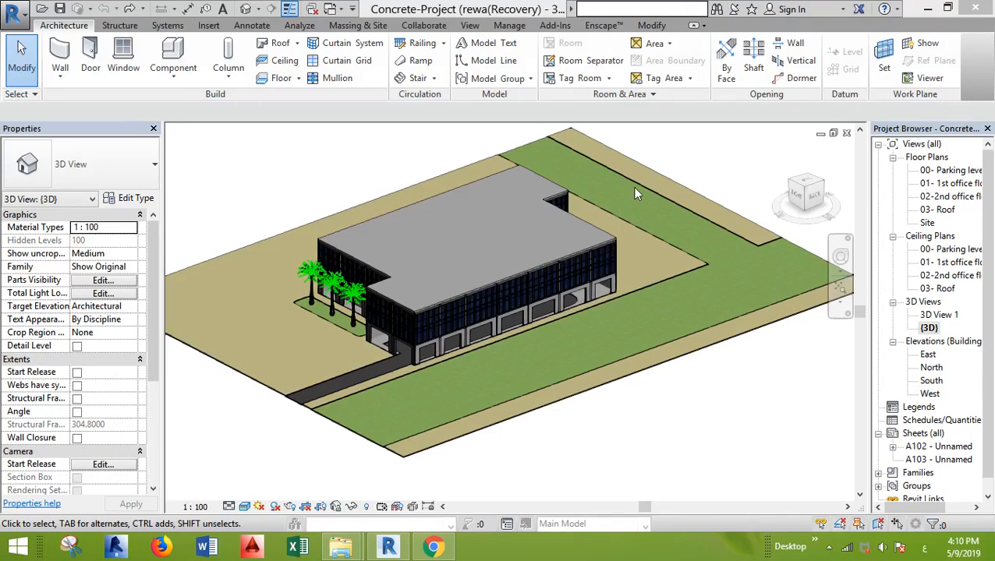
mouse_move(722, 466)
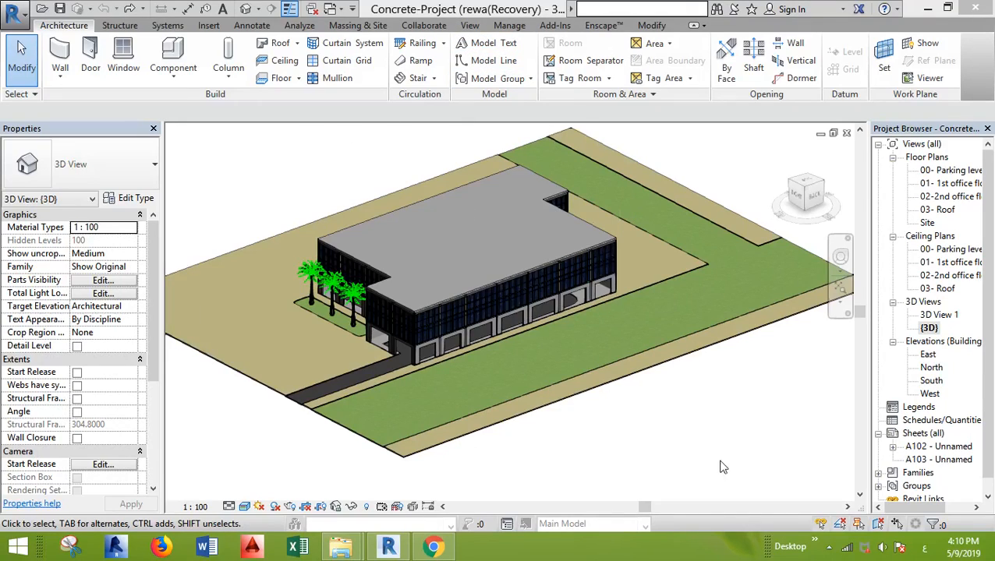
mouse_move(612, 173)
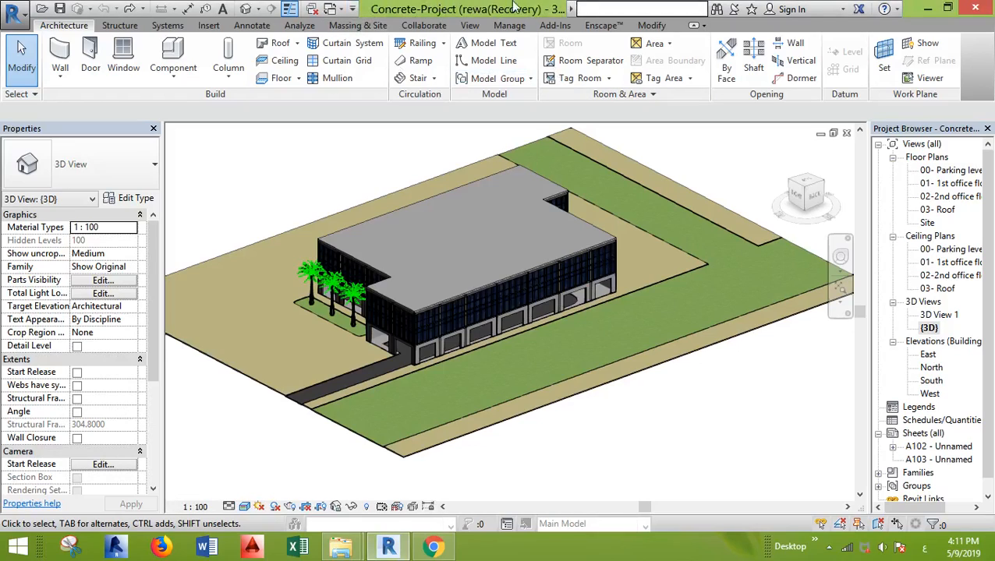
Use Save As to save the project as a new file named Concrete-Project_.
left_click(14, 14)
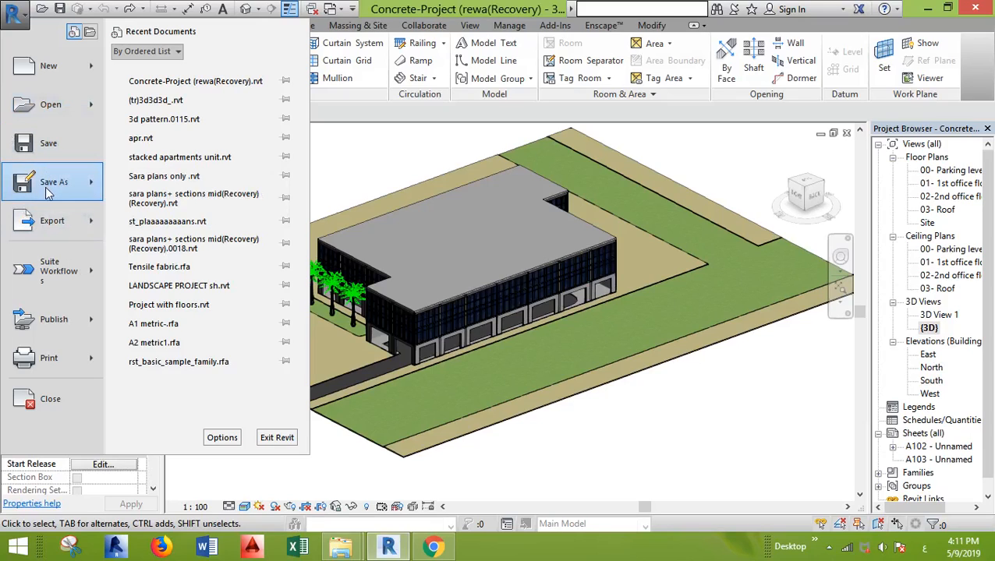
left_click(54, 182)
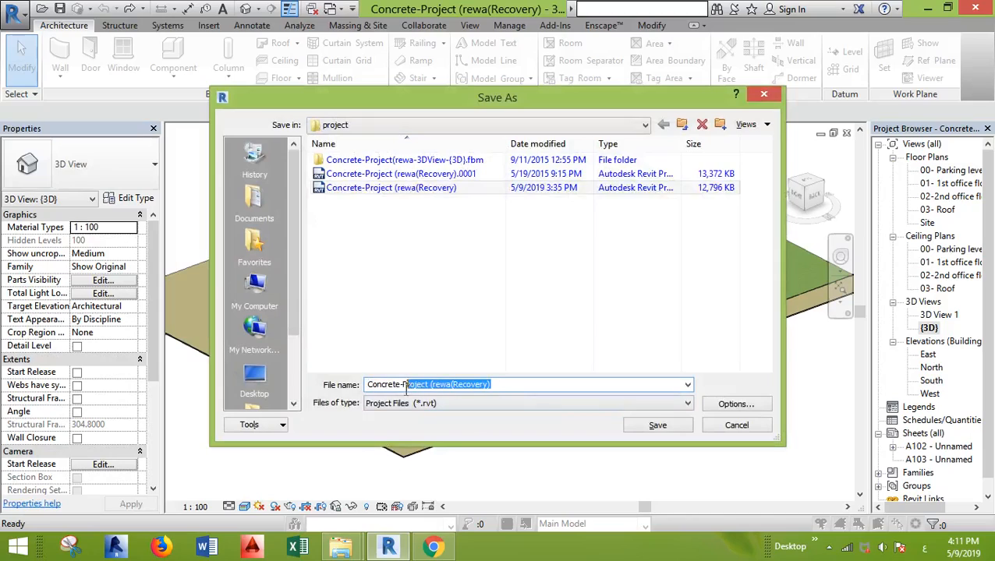
left_click(686, 385)
type("_")
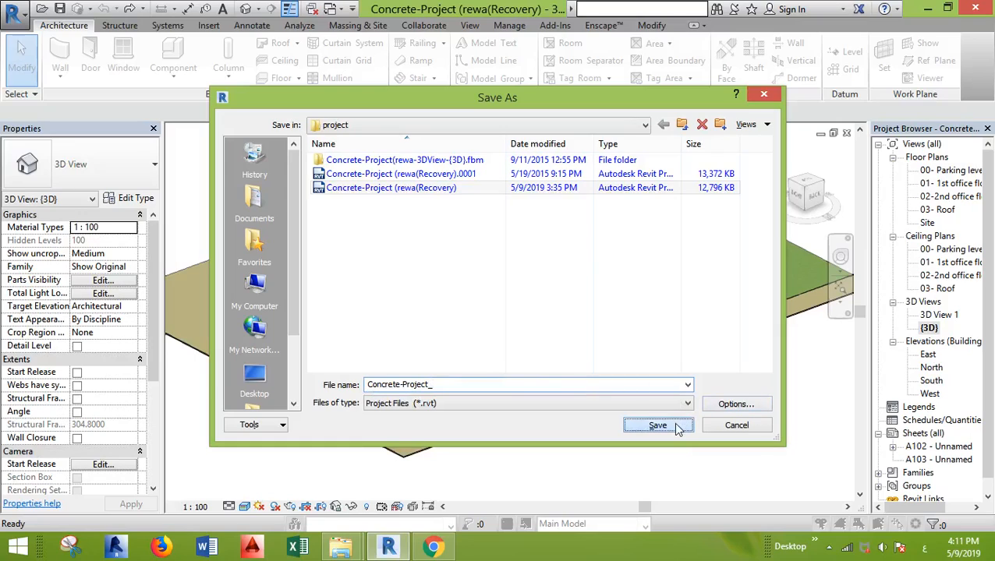
left_click(657, 425)
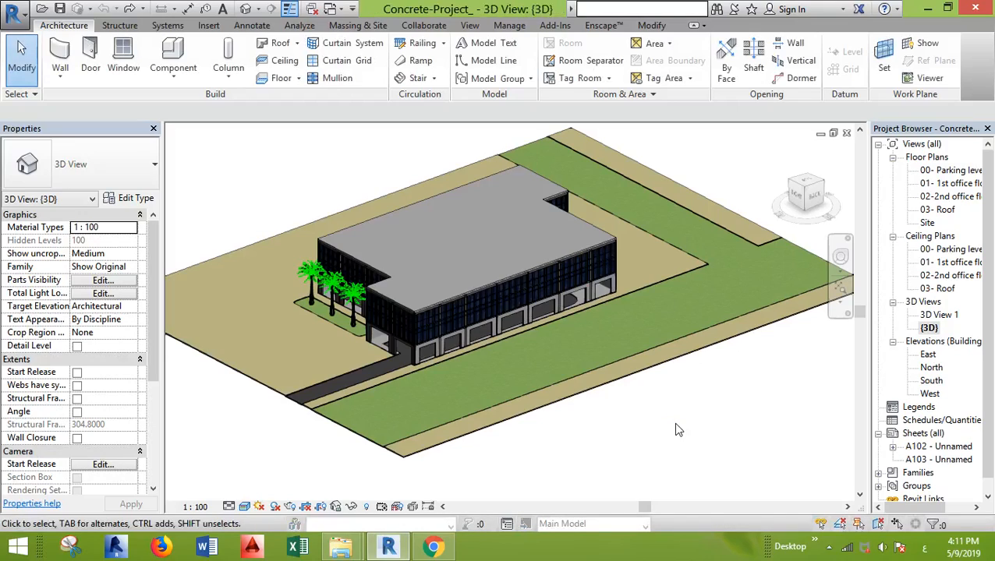
mouse_move(326, 125)
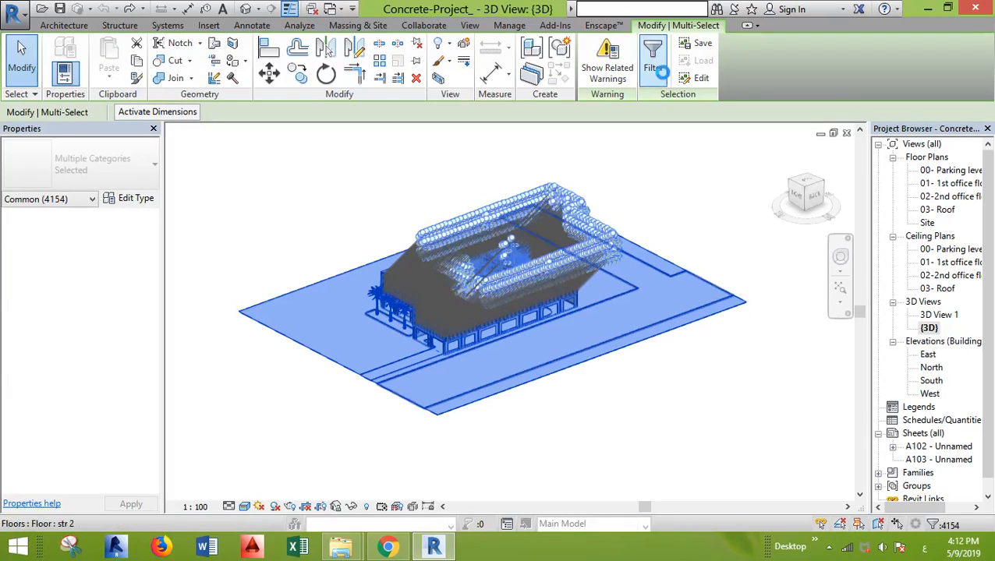
mouse_move(654, 54)
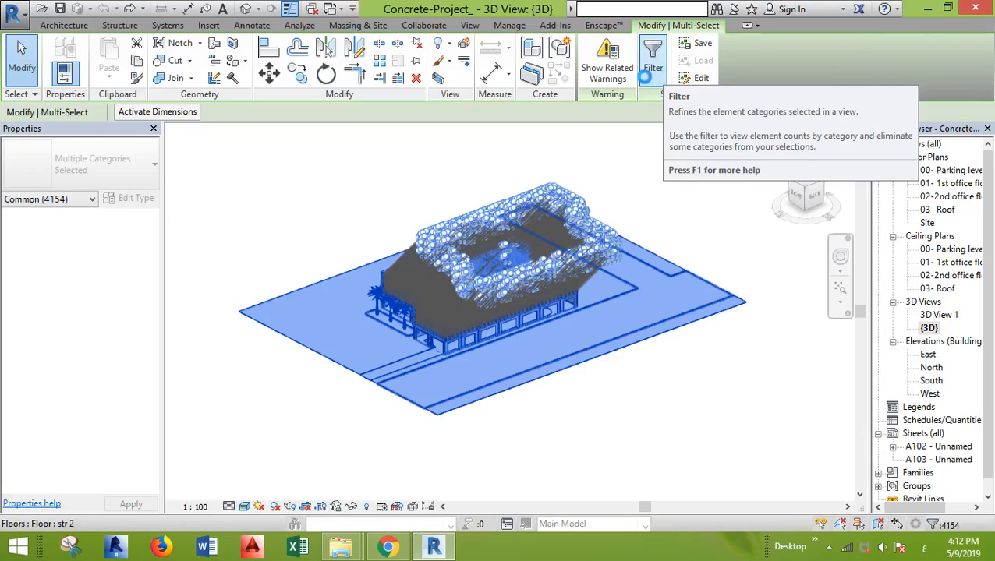
Filter the selection to only Furniture, Lines, Medium Lines and Planting categories.
left_click(653, 59)
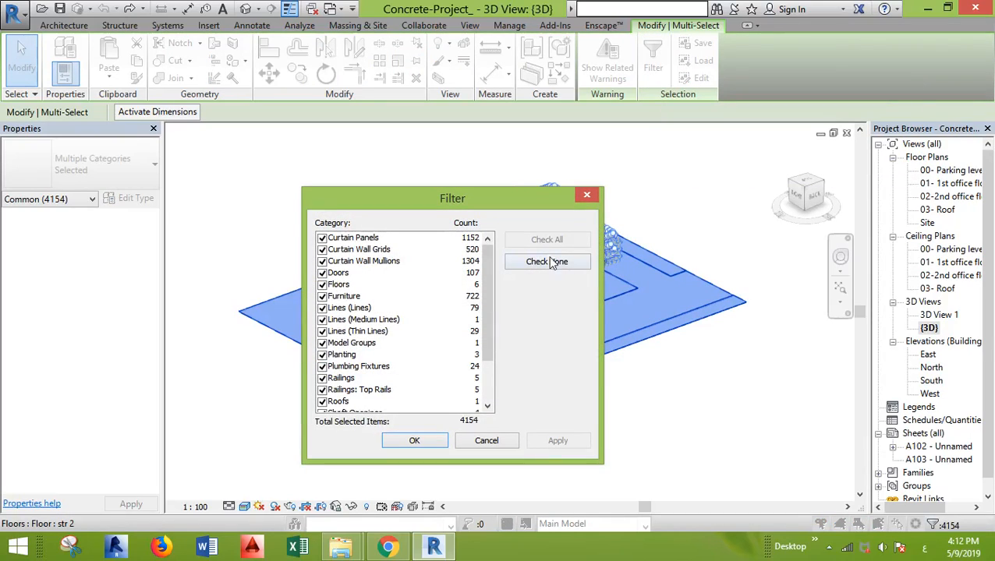
left_click(547, 262)
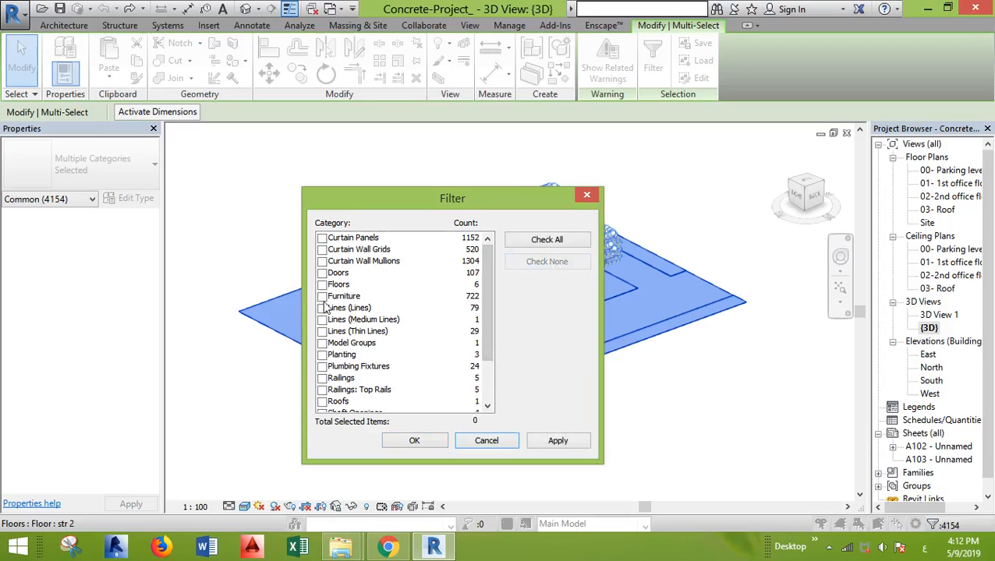
left_click(322, 307)
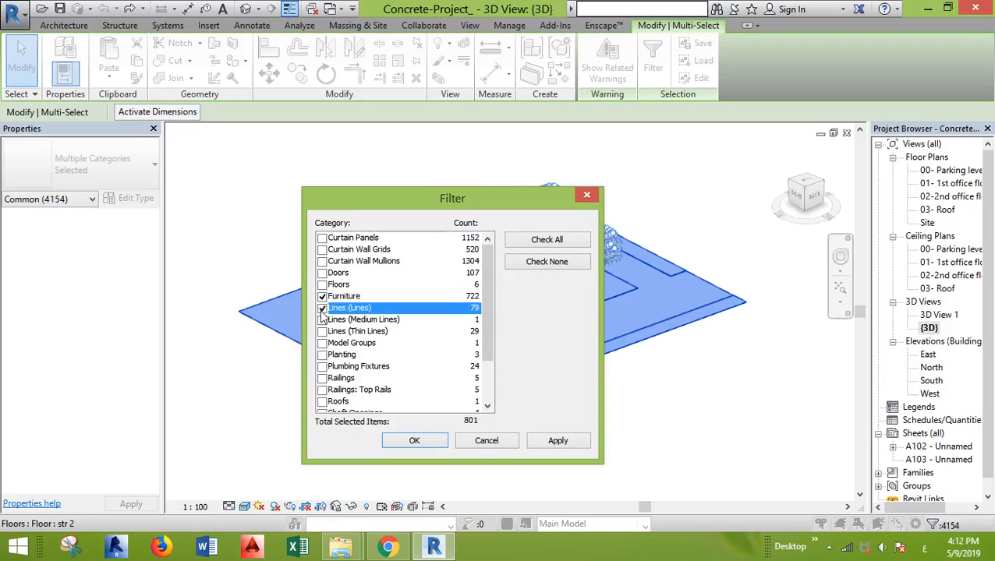
left_click(323, 331)
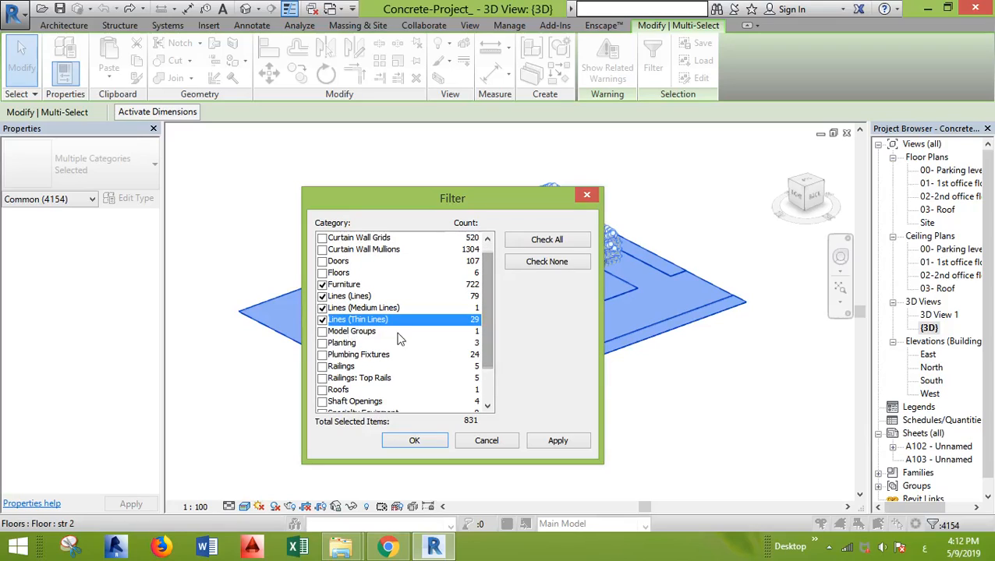
mouse_move(327, 352)
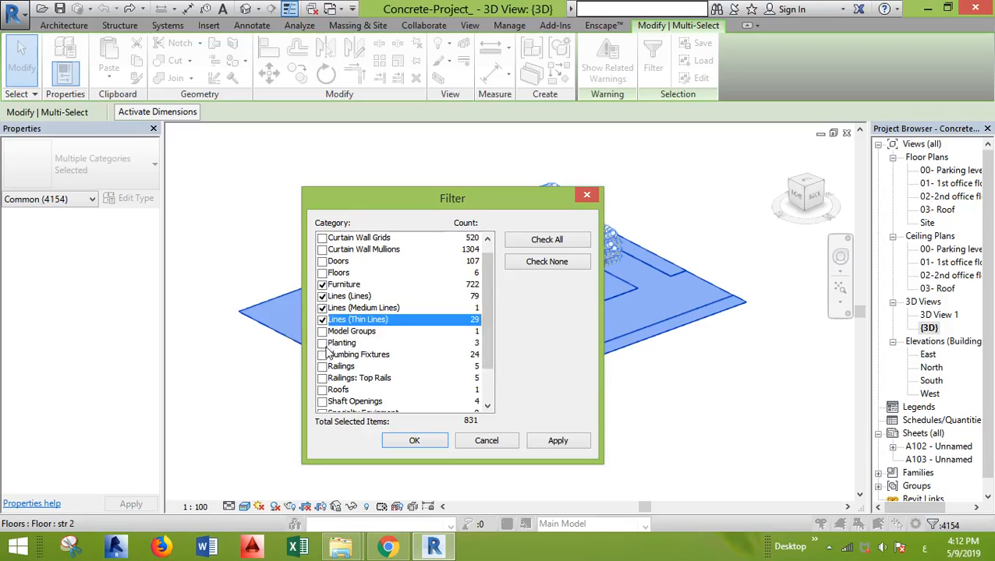
left_click(322, 343)
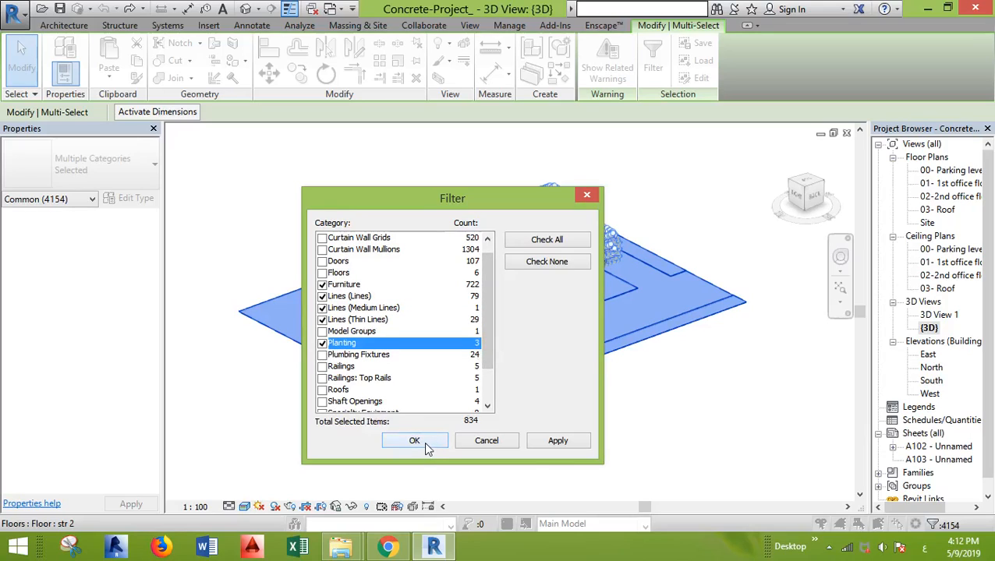
left_click(414, 440)
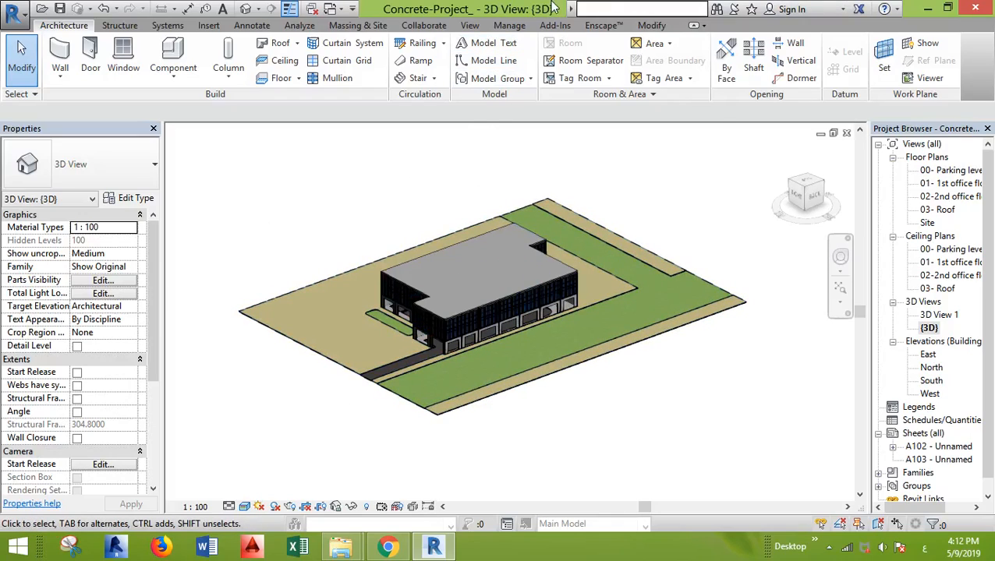
Purge the 503 unused families and types from the project.
left_click(509, 25)
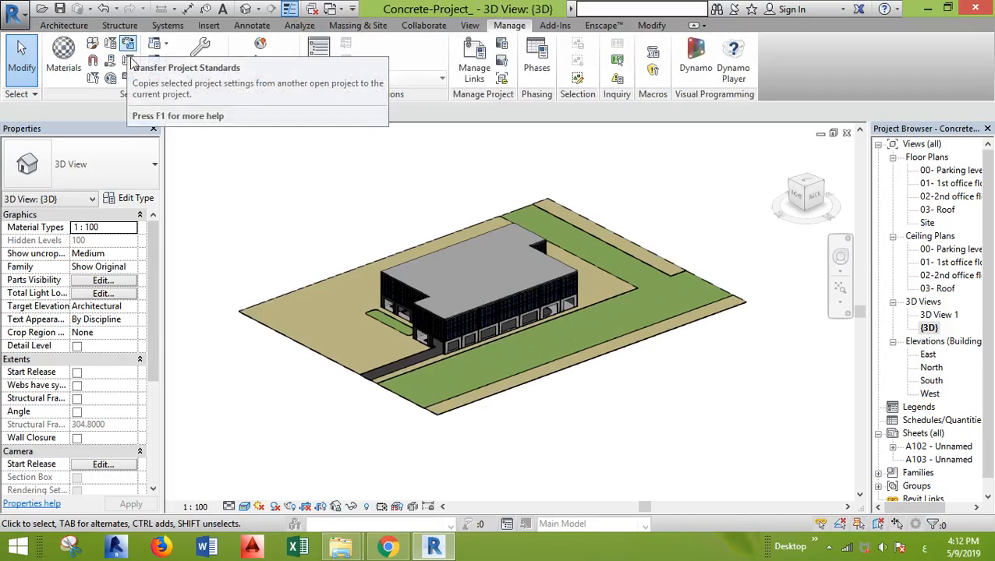
mouse_move(129, 61)
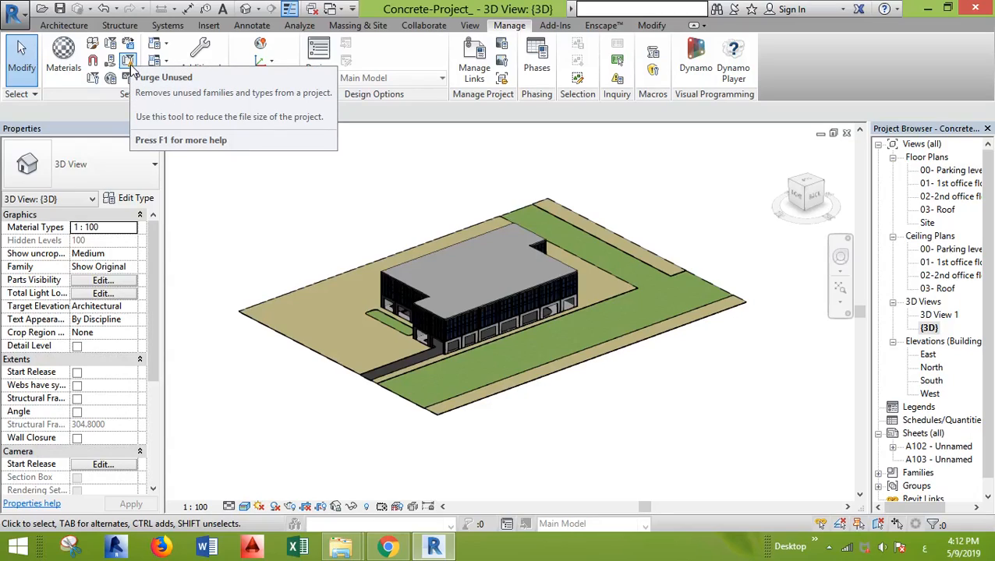
left_click(129, 61)
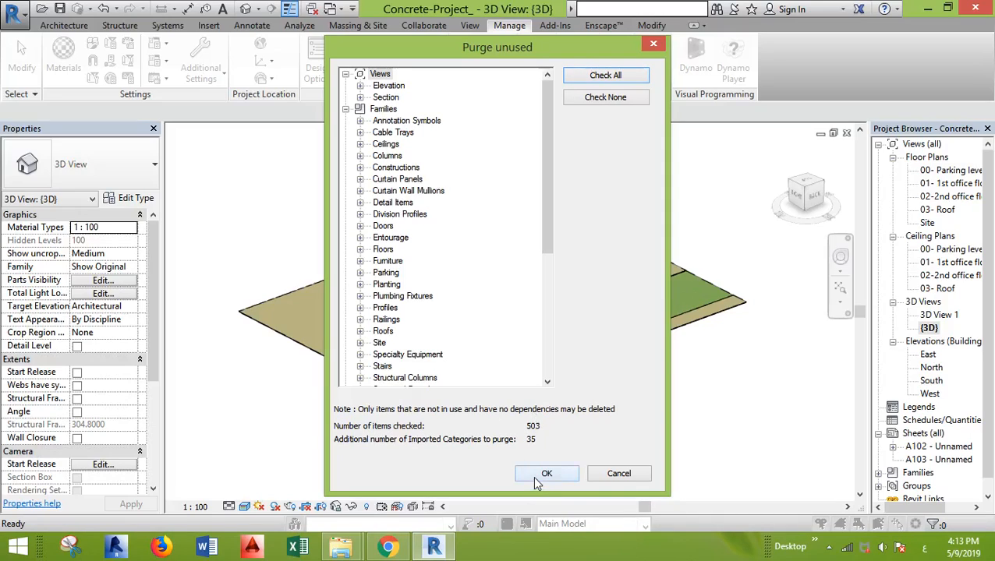
left_click(546, 473)
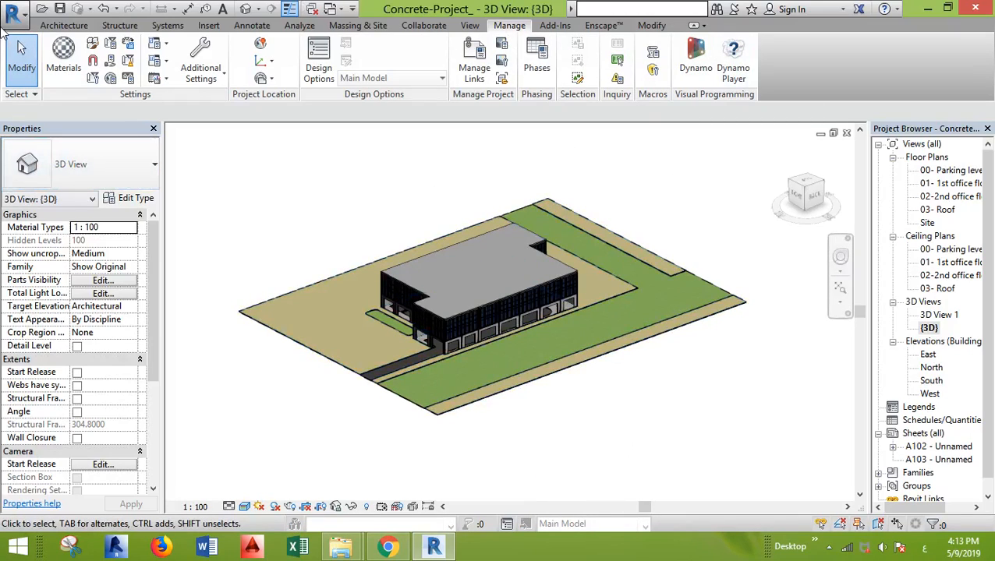
mouse_move(14, 15)
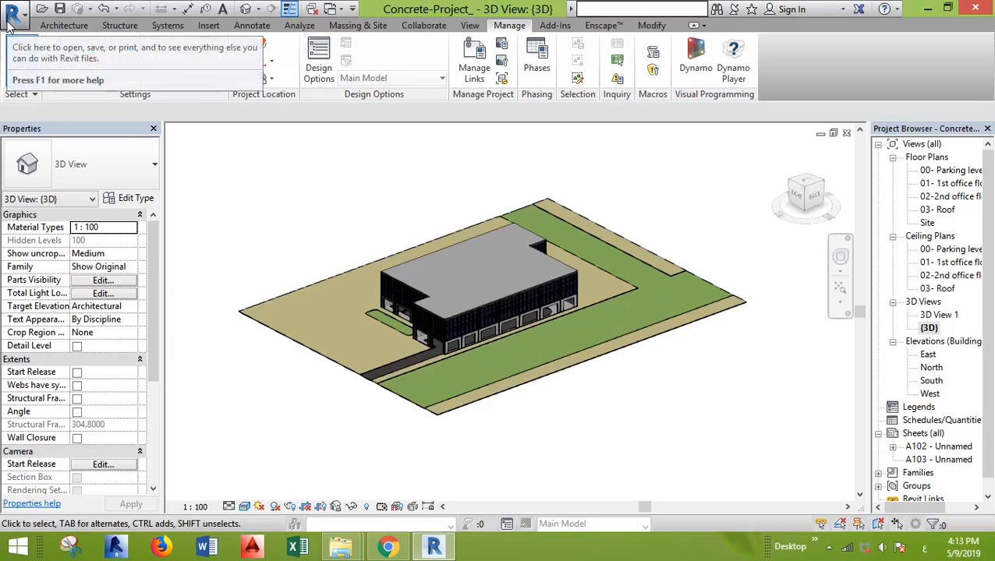
Export the 3D view to FBX as Concrete-Project_-3DView-{3D}.
left_click(14, 14)
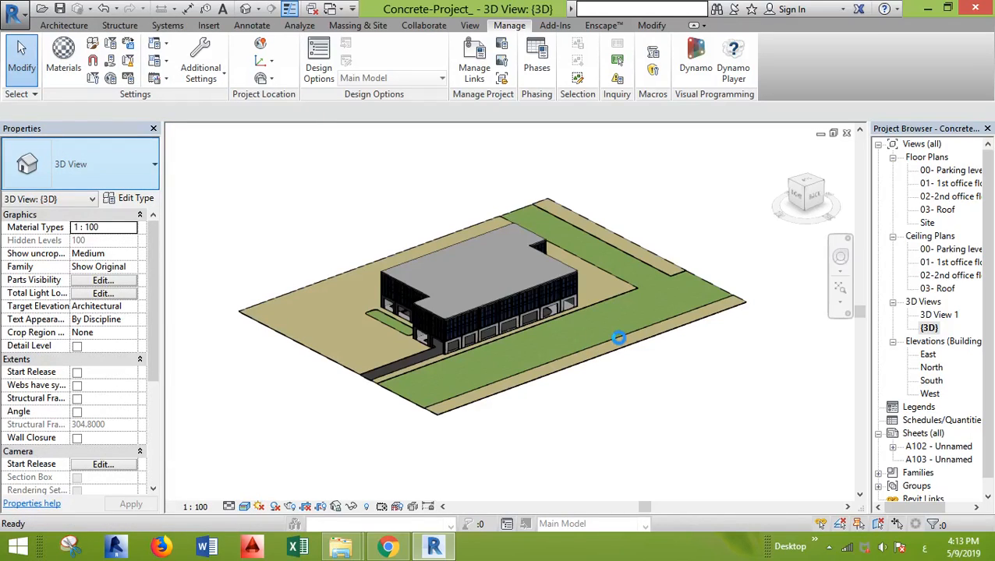
mouse_move(629, 329)
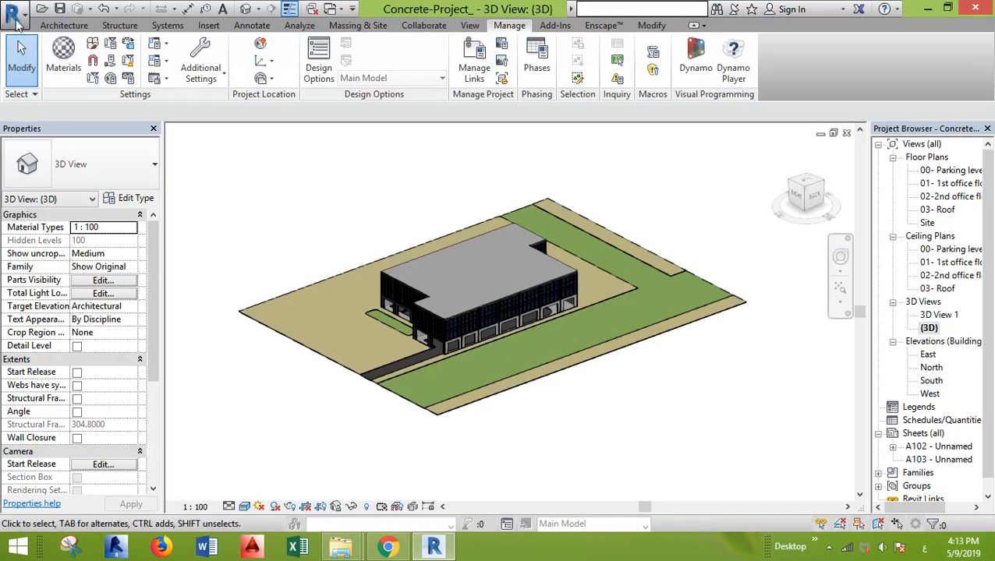
left_click(14, 14)
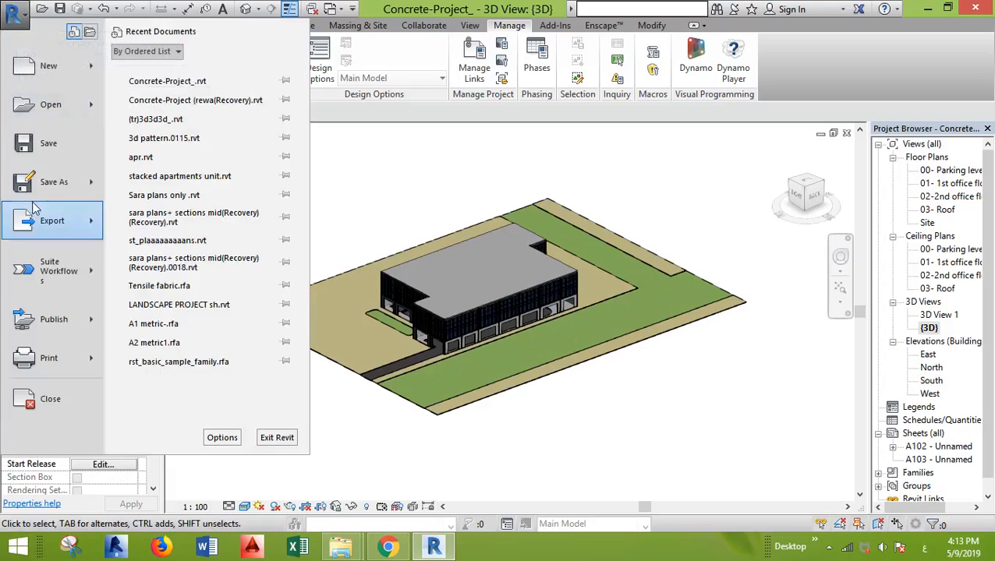
left_click(52, 221)
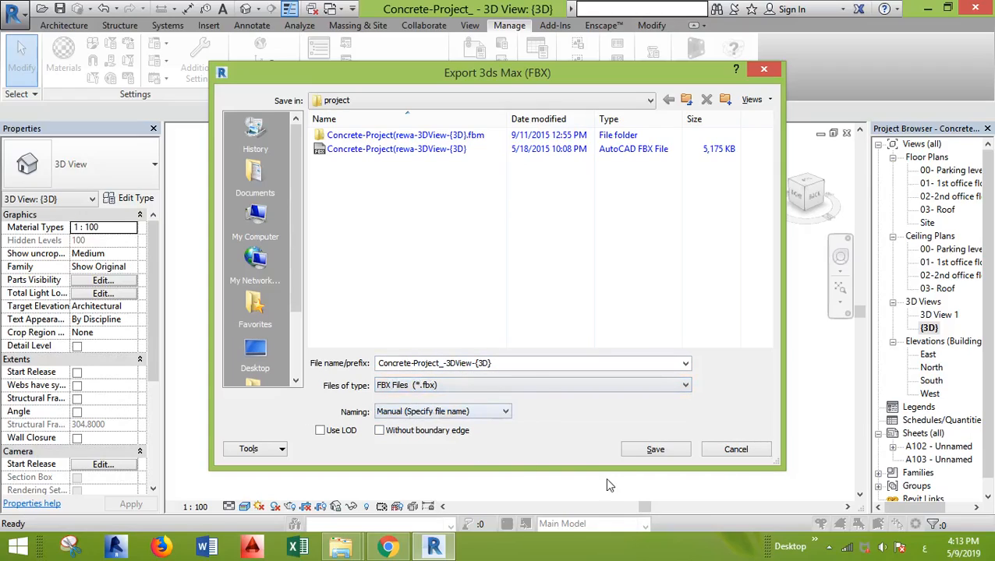
mouse_move(655, 449)
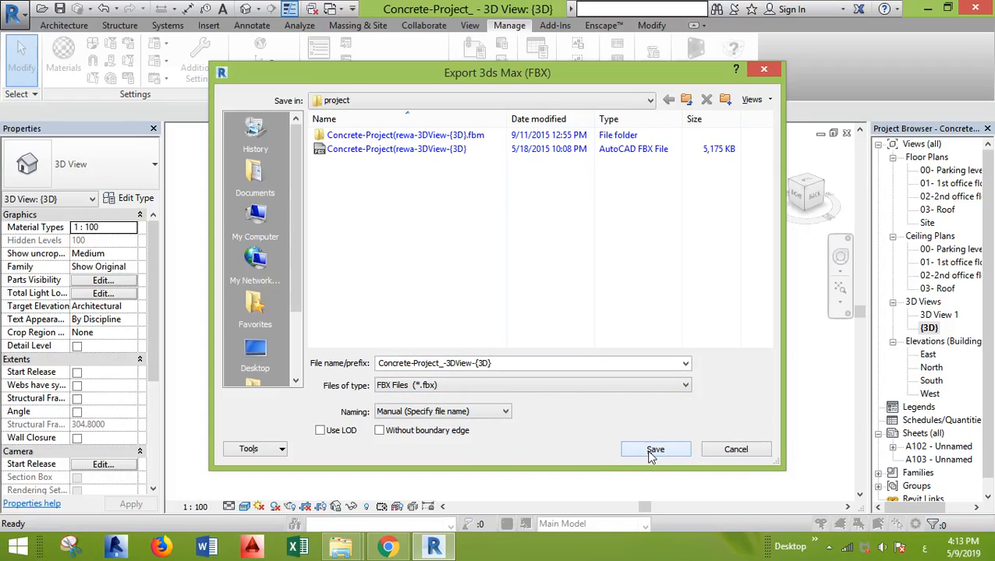
left_click(655, 450)
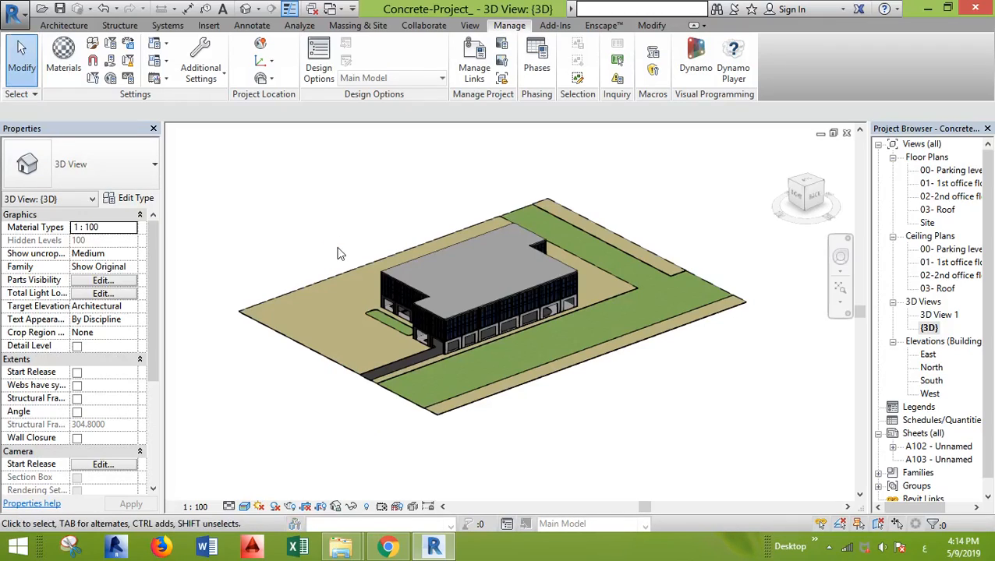
mouse_move(753, 513)
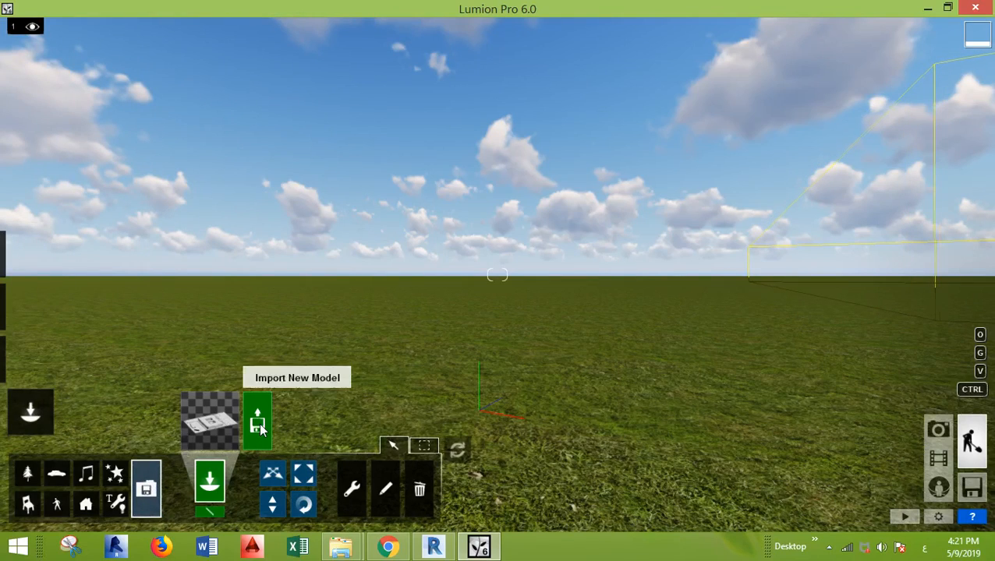
Choose the Concrete-Project_-3DView-{3D} FBX file from the Desktop as a new model.
left_click(258, 420)
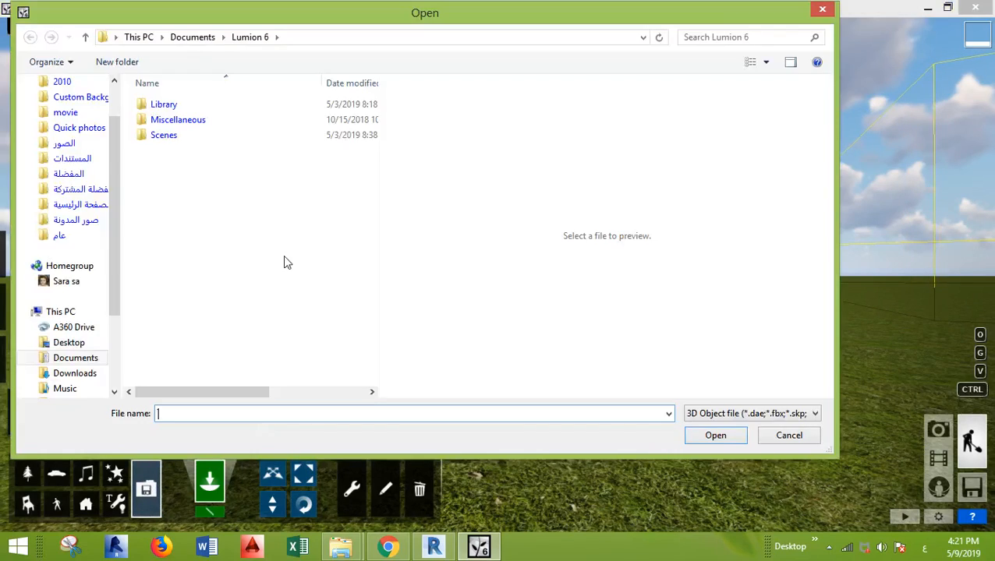
left_click(68, 342)
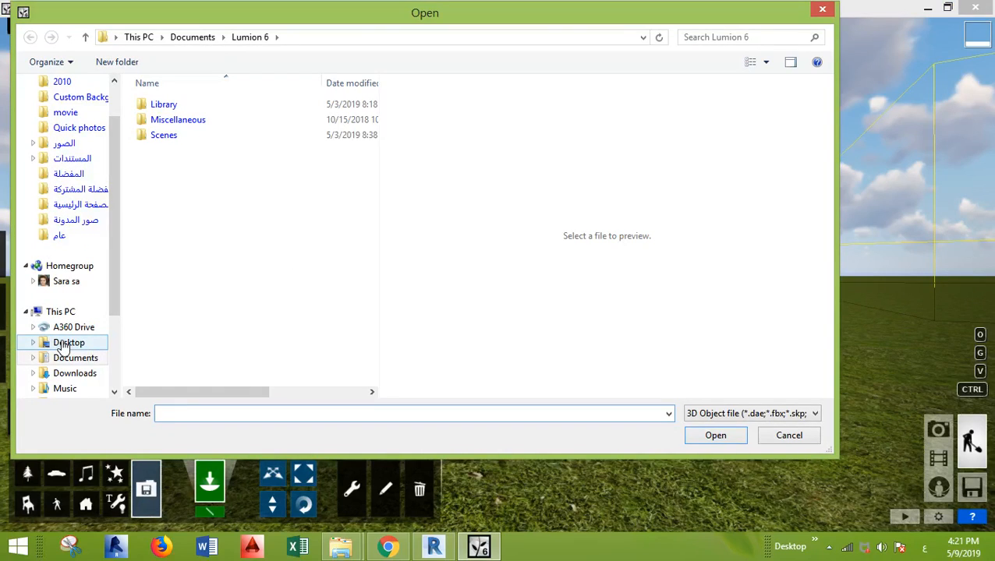
left_click(68, 342)
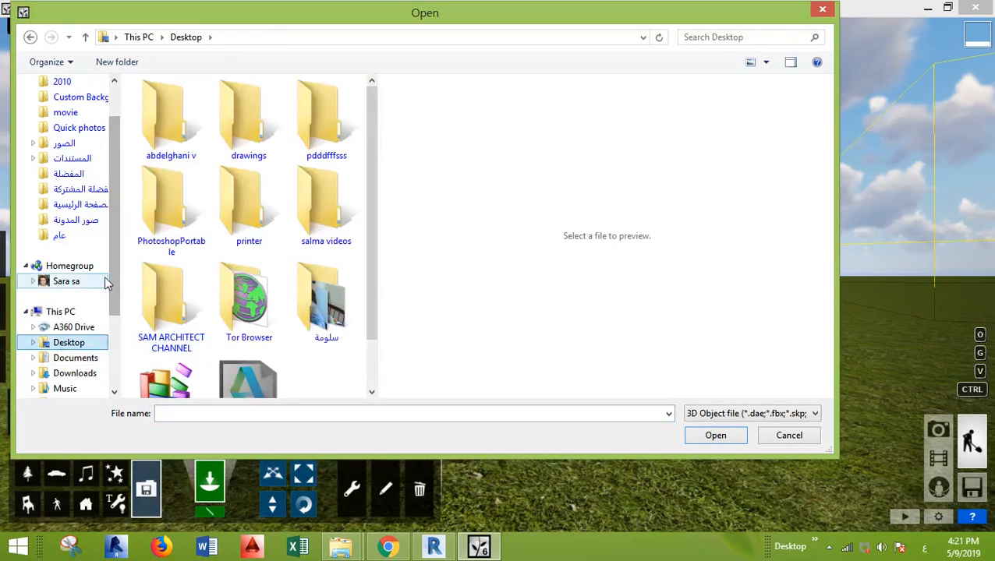
scroll("down", 3)
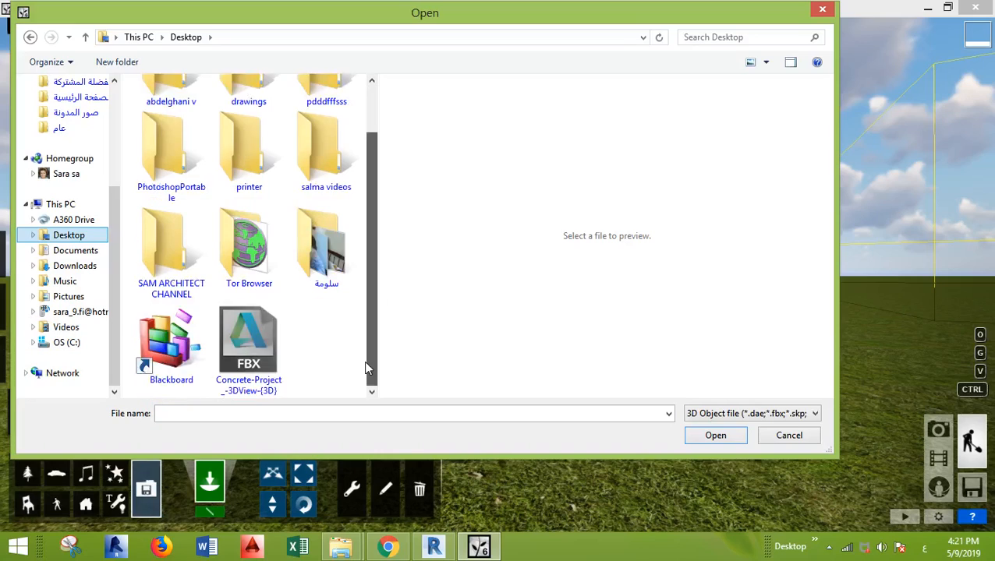
left_click(249, 344)
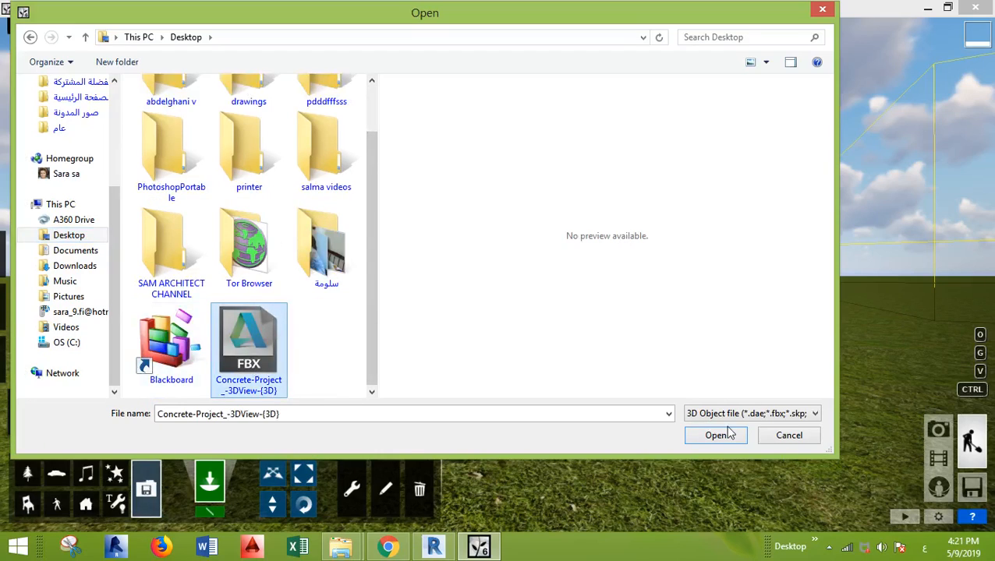
left_click(715, 435)
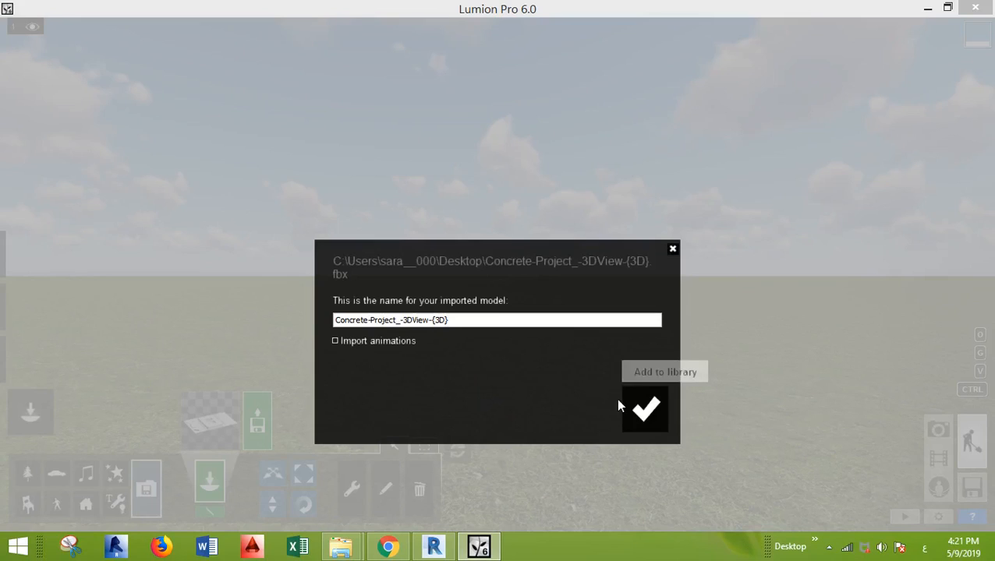
mouse_move(645, 409)
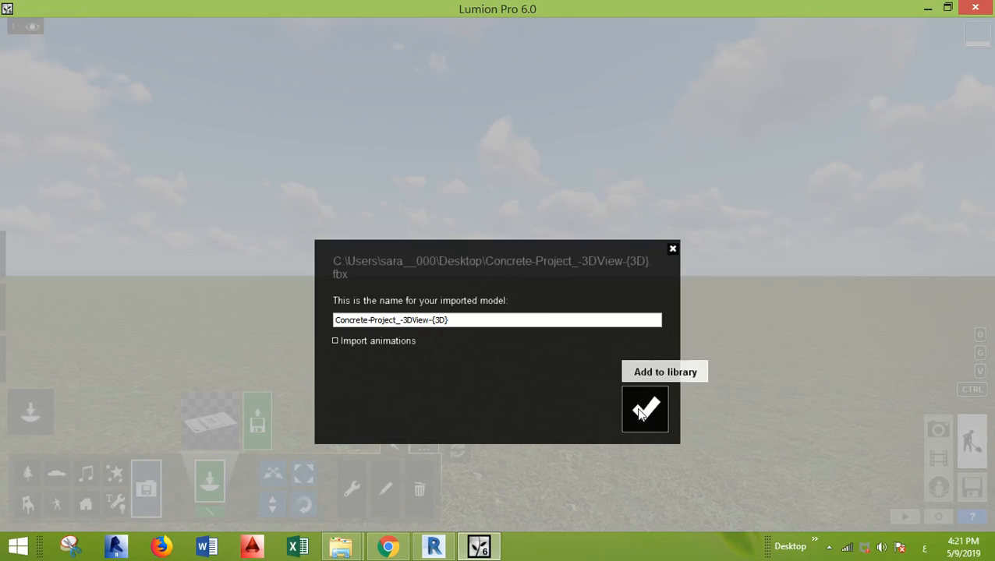
Keep the name Concrete-Project_-3DView-{3D} and confirm the model import.
left_click(644, 409)
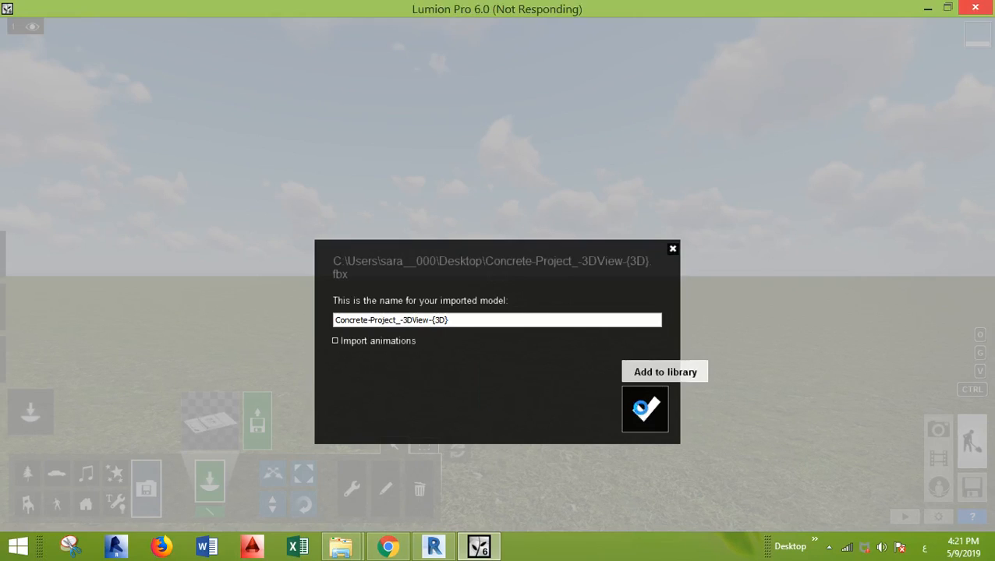
left_click(644, 409)
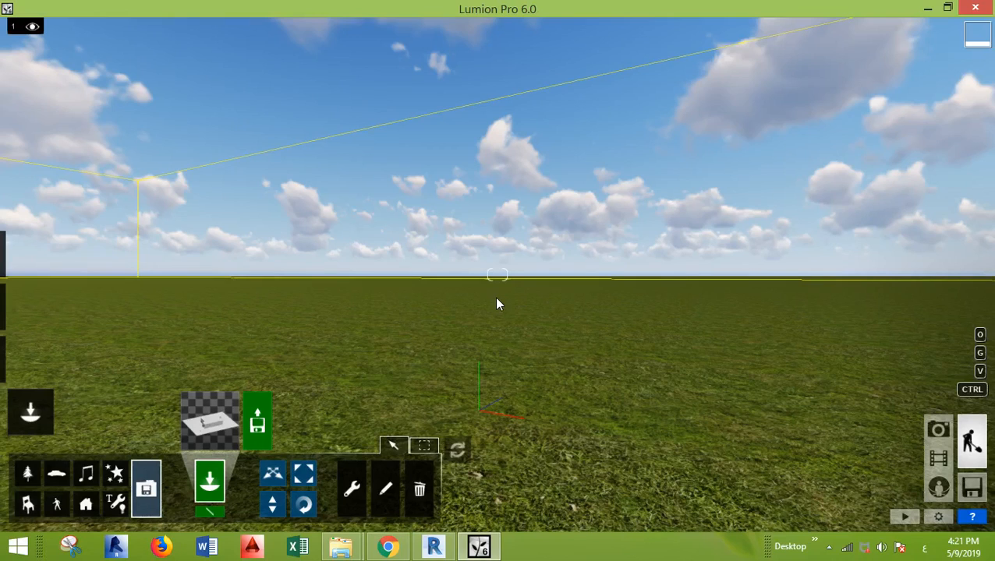